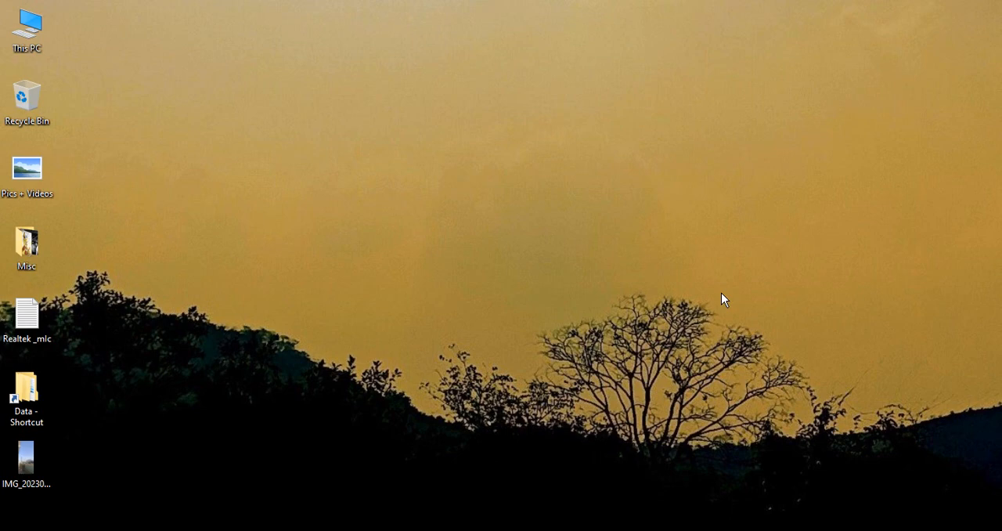
{"action": "mouse_move", "coordinate": [713, 301]}
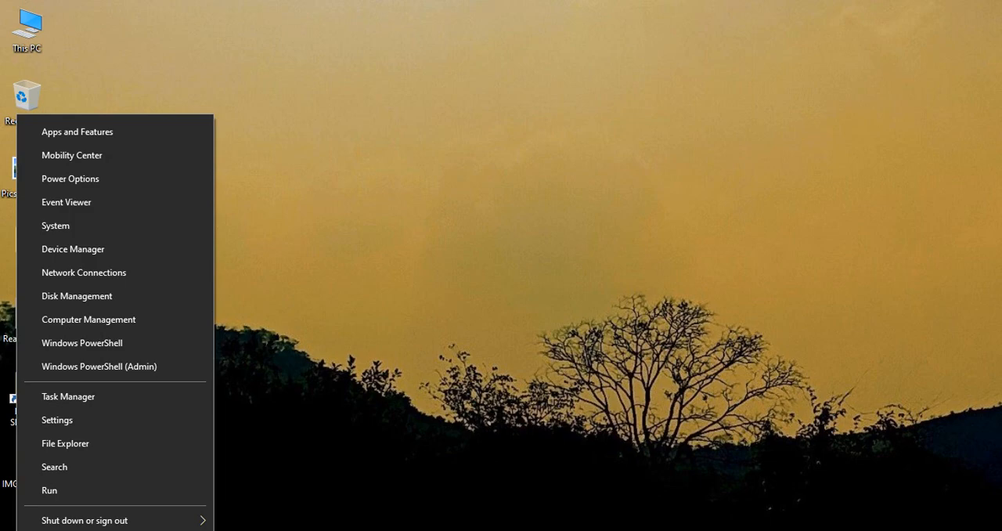
- Reach the Windows Settings home screen from the Start quick link menu
{"action": "left_click", "coordinate": [56, 419]}
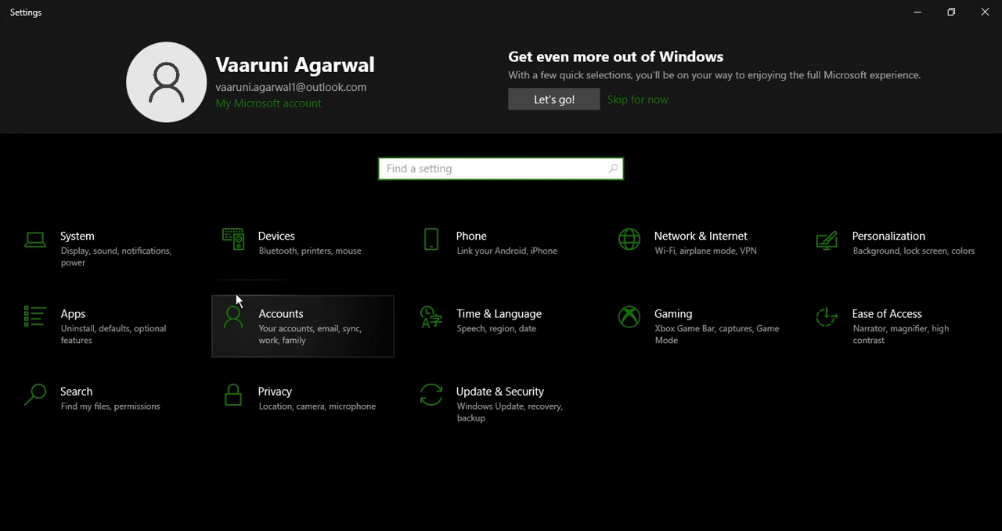
- Search 'tr' from System settings and land on the Troubleshoot page of Update & Security
{"action": "left_click", "coordinate": [76, 243]}
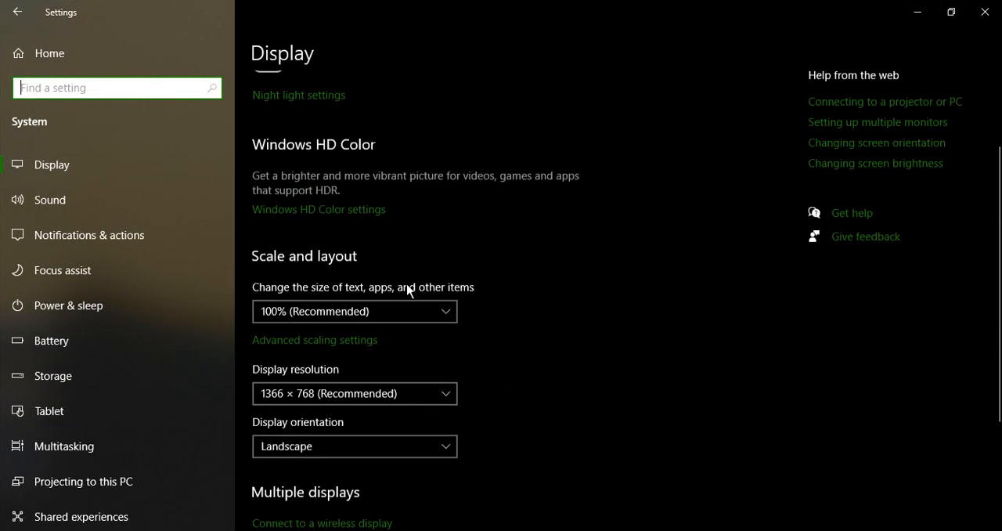
{"action": "scroll", "scroll_direction": "down", "scroll_amount": 3}
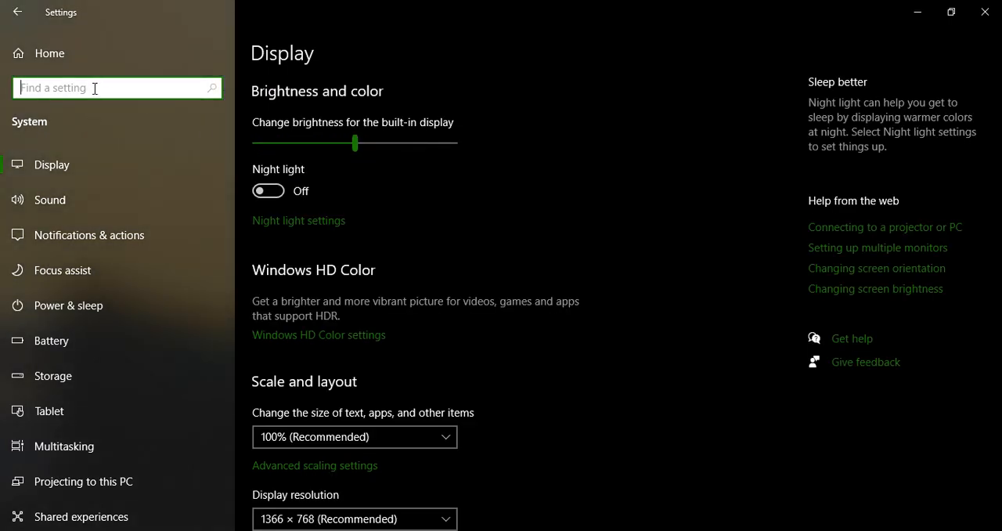
{"action": "type", "text": "tr"}
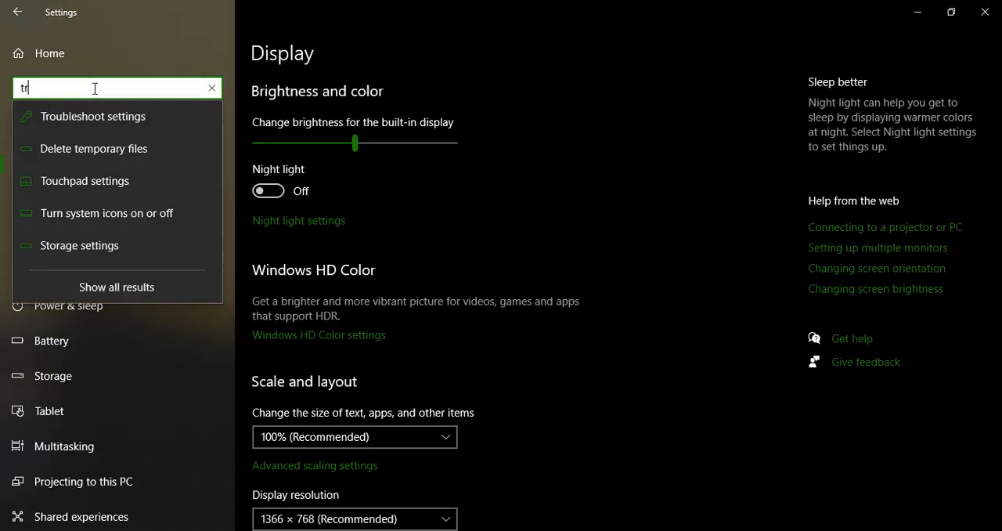
{"action": "mouse_move", "coordinate": [92, 116]}
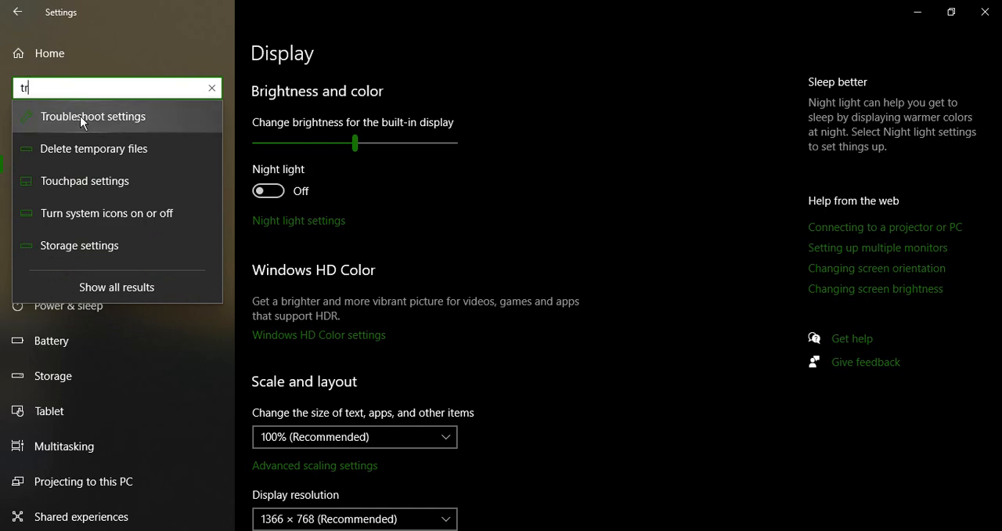
{"action": "left_click", "coordinate": [92, 116]}
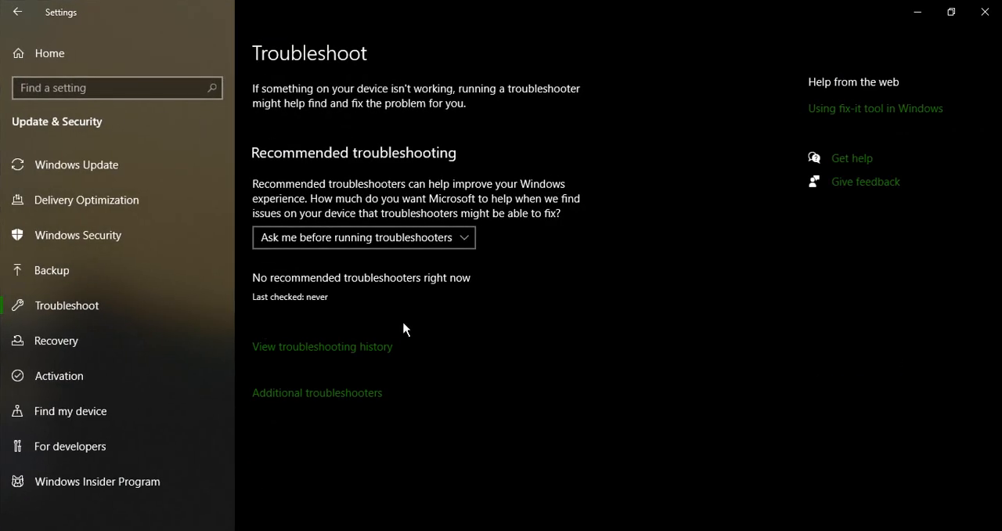
- Reach the Power troubleshooter under Additional troubleshooters' Find and fix other problems list
{"action": "left_click", "coordinate": [316, 391]}
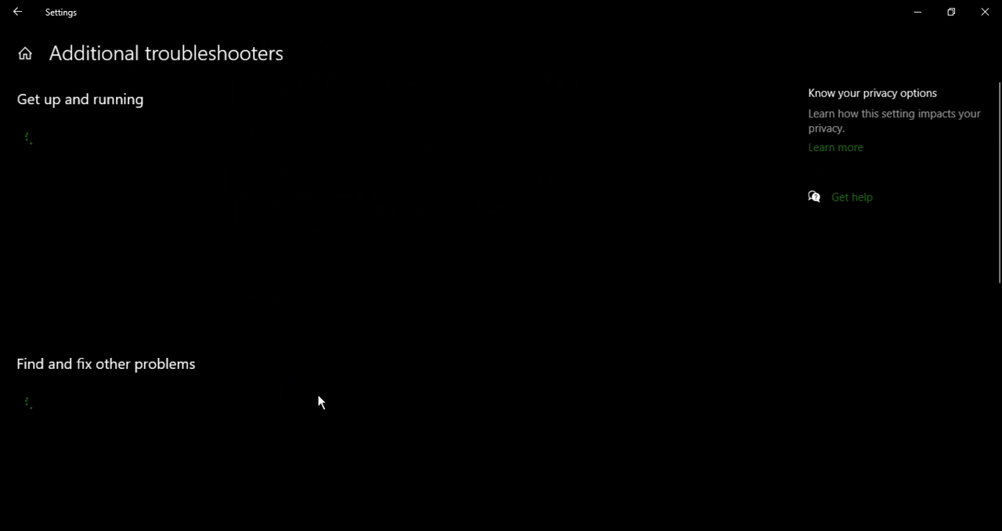
{"action": "scroll", "scroll_direction": "down", "scroll_amount": 3}
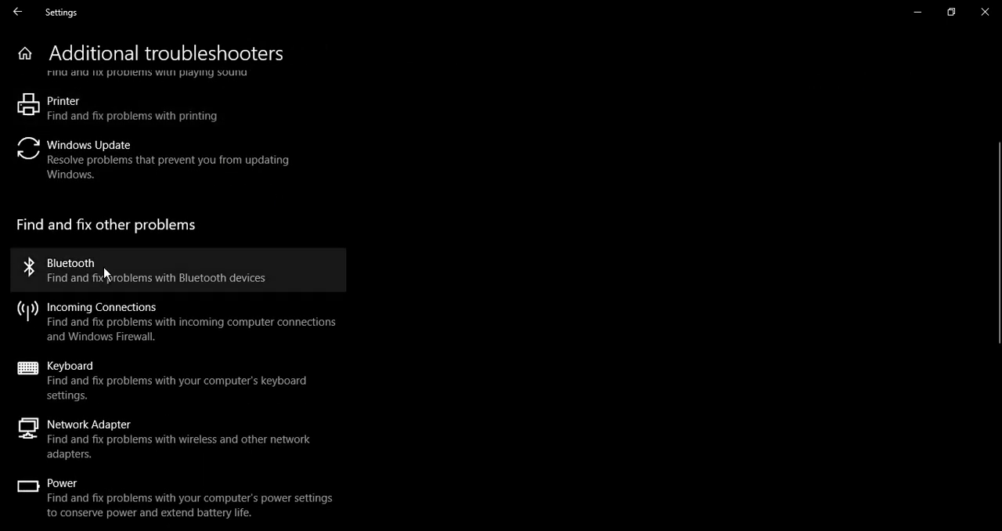
{"action": "mouse_move", "coordinate": [202, 244]}
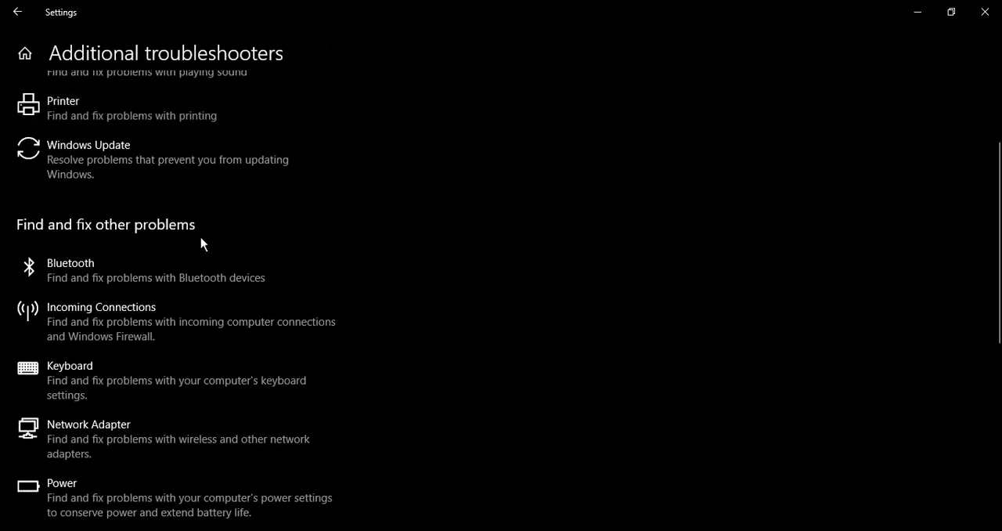
{"action": "scroll", "scroll_direction": "down", "scroll_amount": 3}
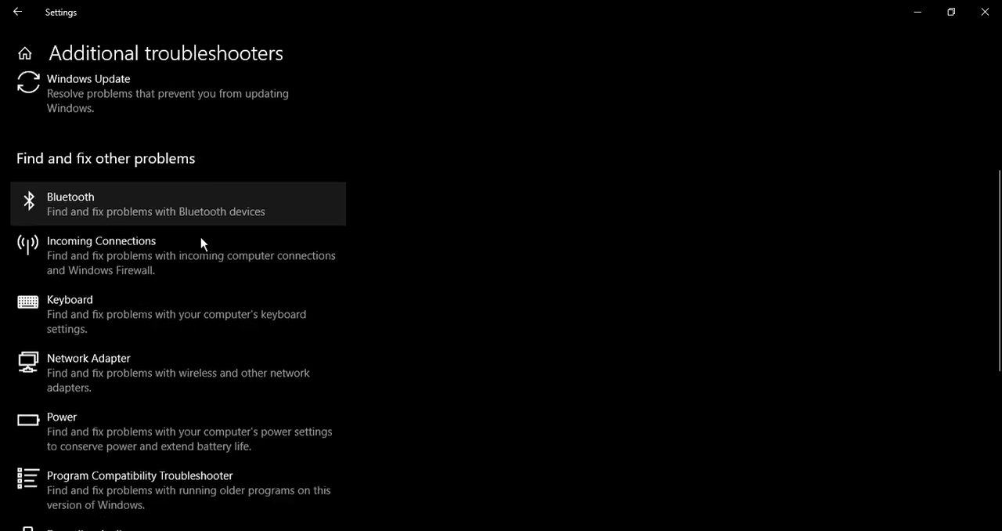
{"action": "scroll", "scroll_direction": "down", "scroll_amount": 3}
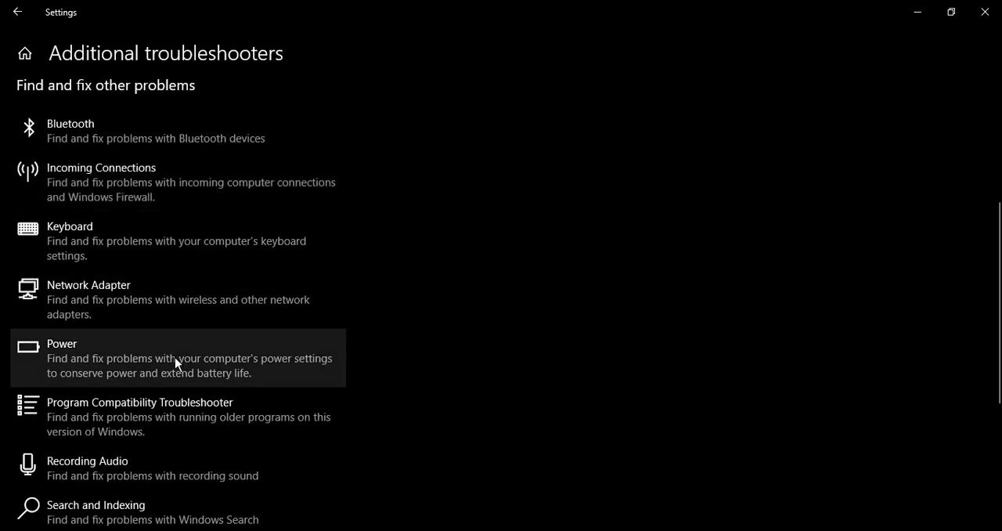
{"action": "left_click", "coordinate": [188, 357]}
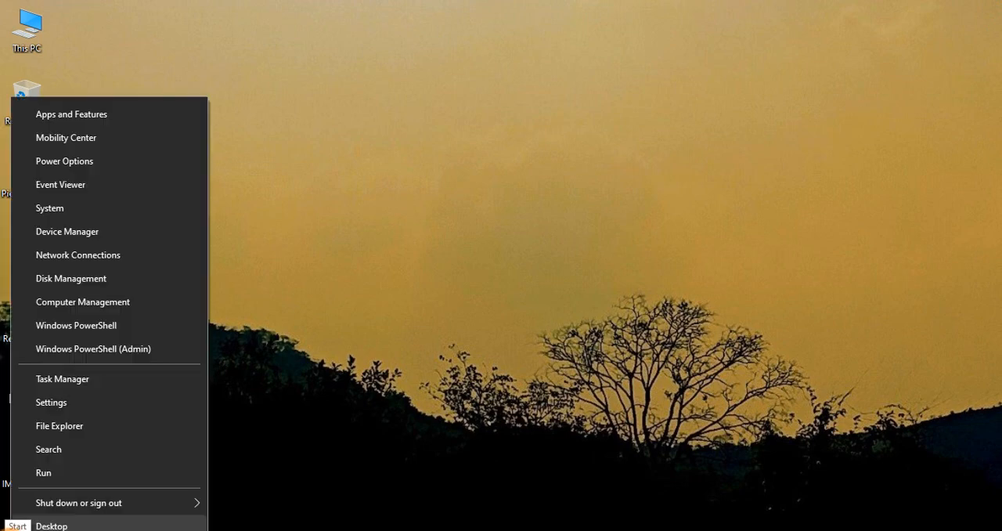
- Bring up Device Manager full-screen with the Batteries group expanded to show Microsoft AC Adapter
{"action": "left_click", "coordinate": [75, 241]}
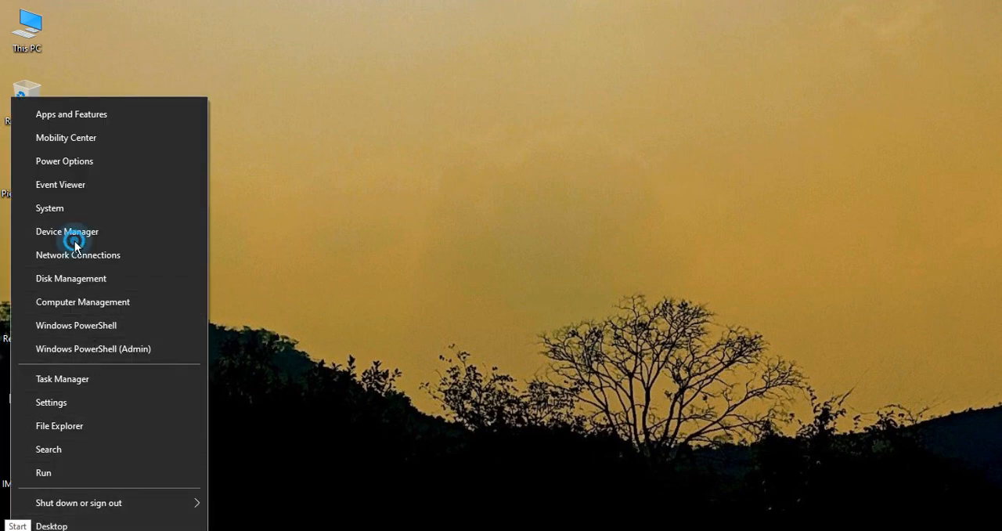
{"action": "left_click", "coordinate": [67, 232]}
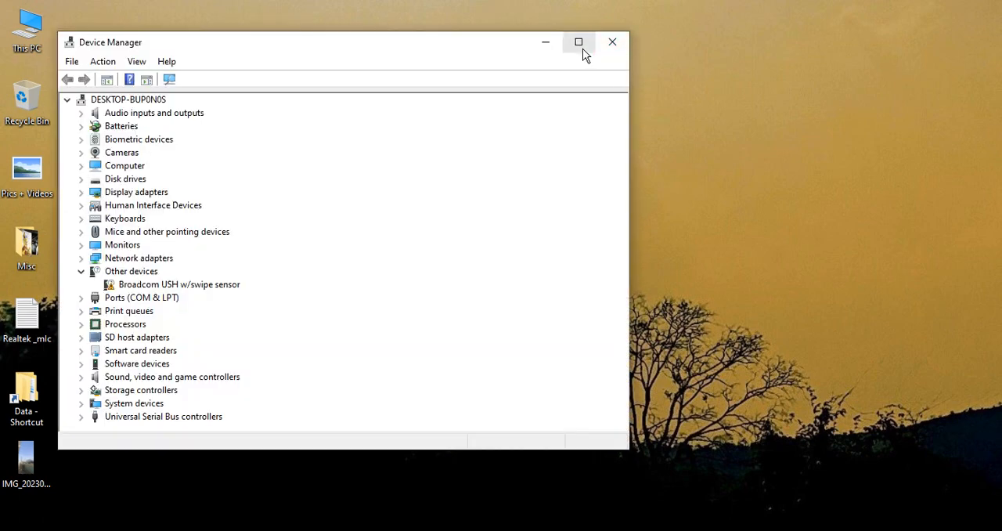
{"action": "left_click", "coordinate": [580, 42]}
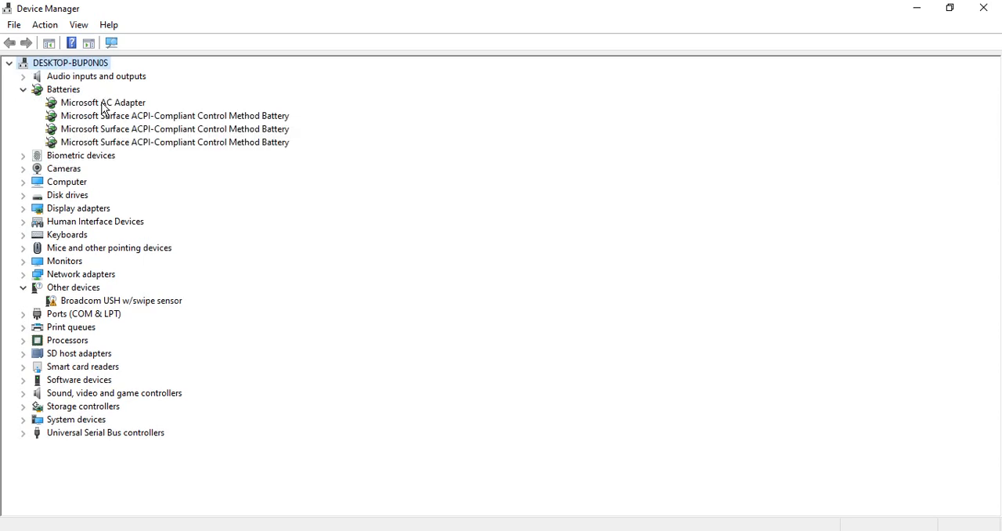
- Run an automatic driver search for Microsoft AC Adapter, confirming the best driver is already installed
{"action": "left_click", "coordinate": [103, 103]}
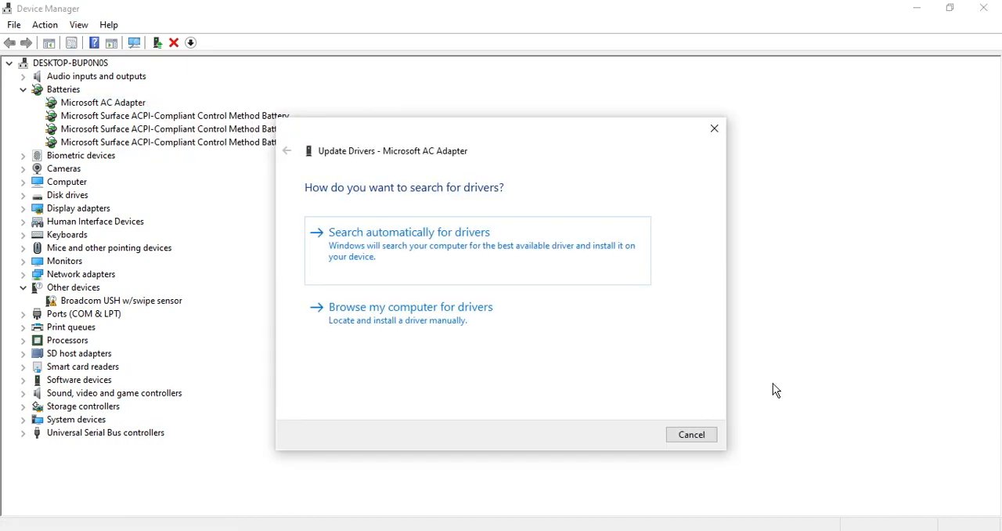
{"action": "left_click", "coordinate": [409, 232]}
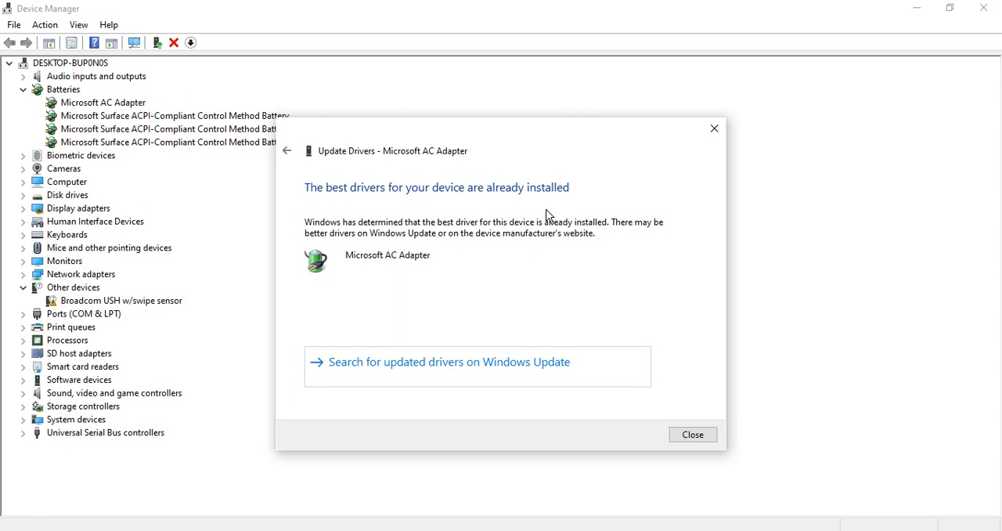
{"action": "mouse_move", "coordinate": [549, 221]}
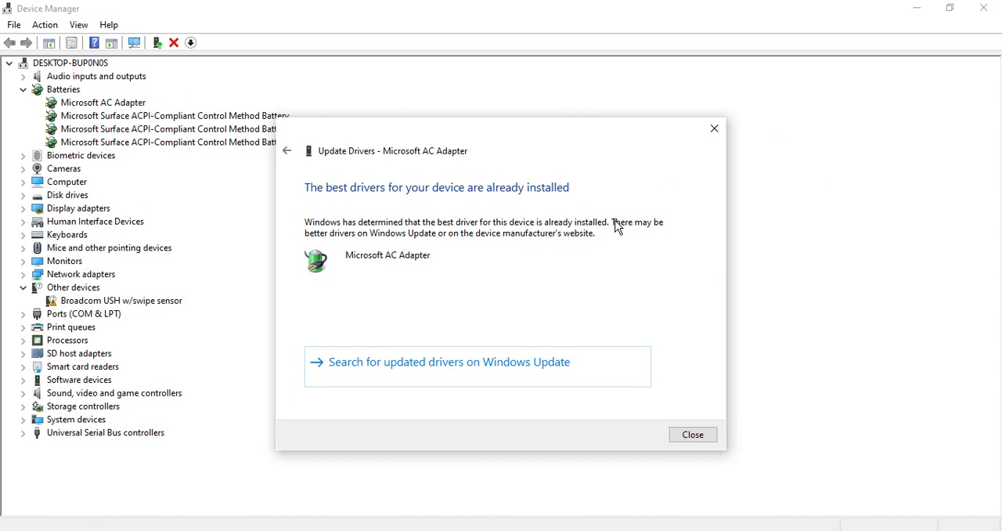
{"action": "mouse_move", "coordinate": [611, 236]}
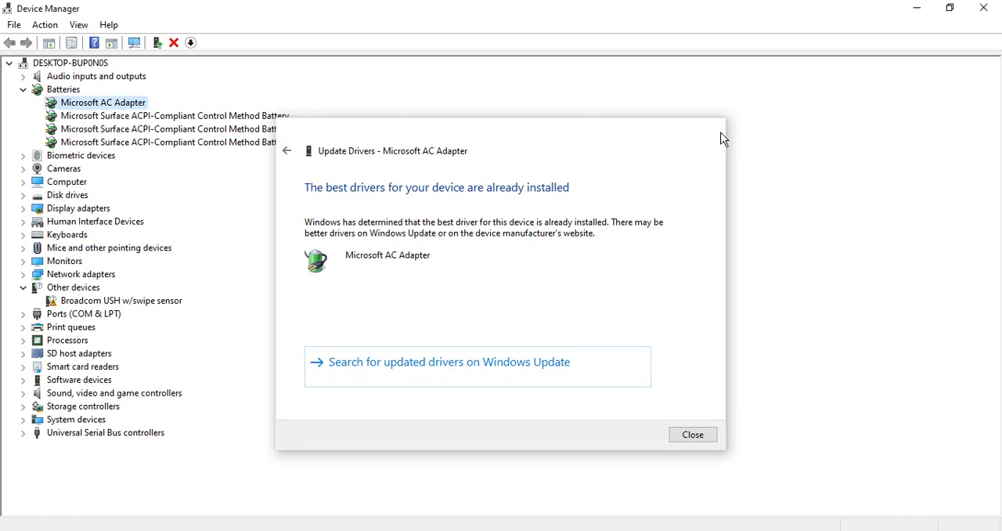
{"action": "left_click", "coordinate": [692, 435]}
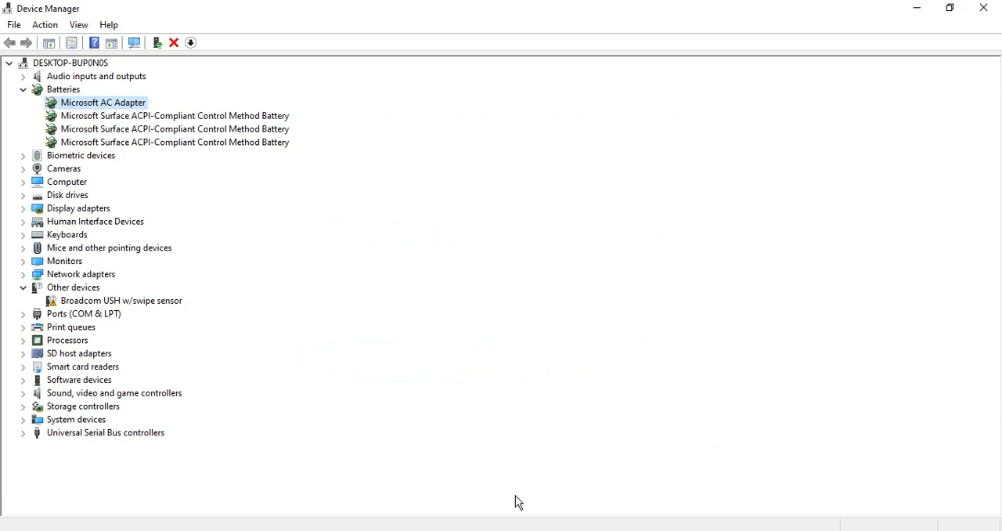